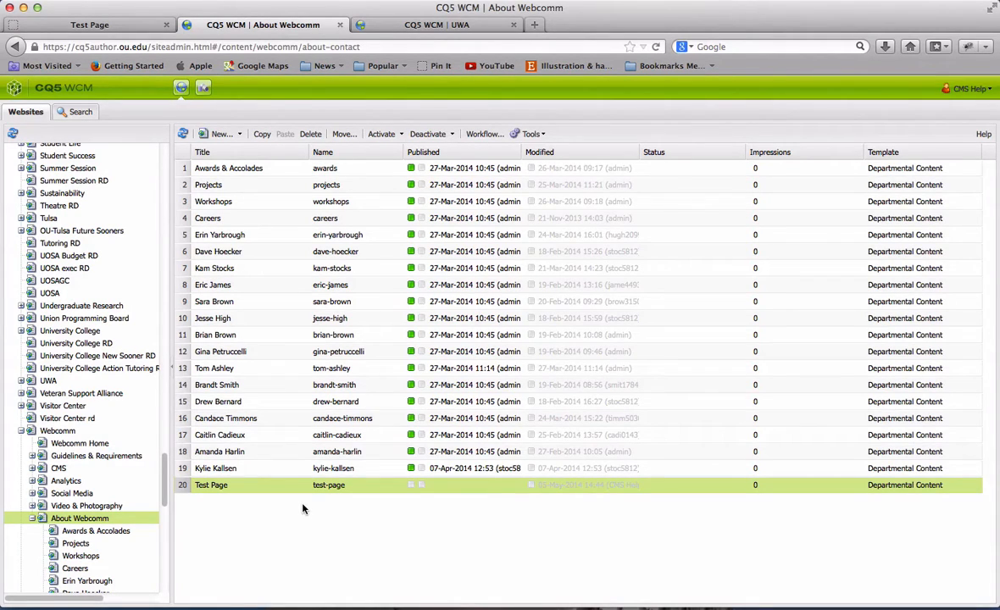
pyautogui.moveTo(288, 490)
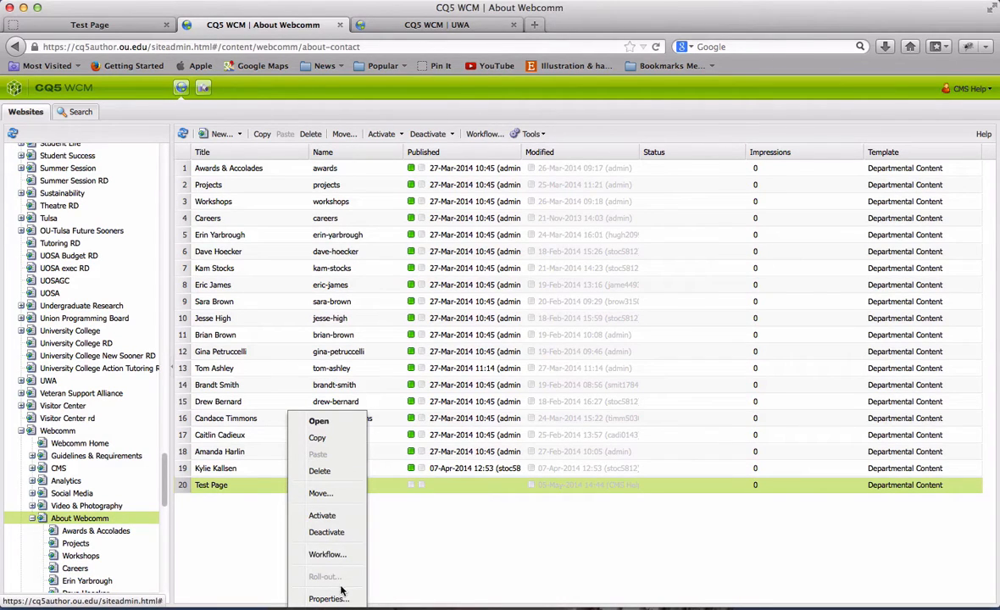
pyautogui.moveTo(329, 600)
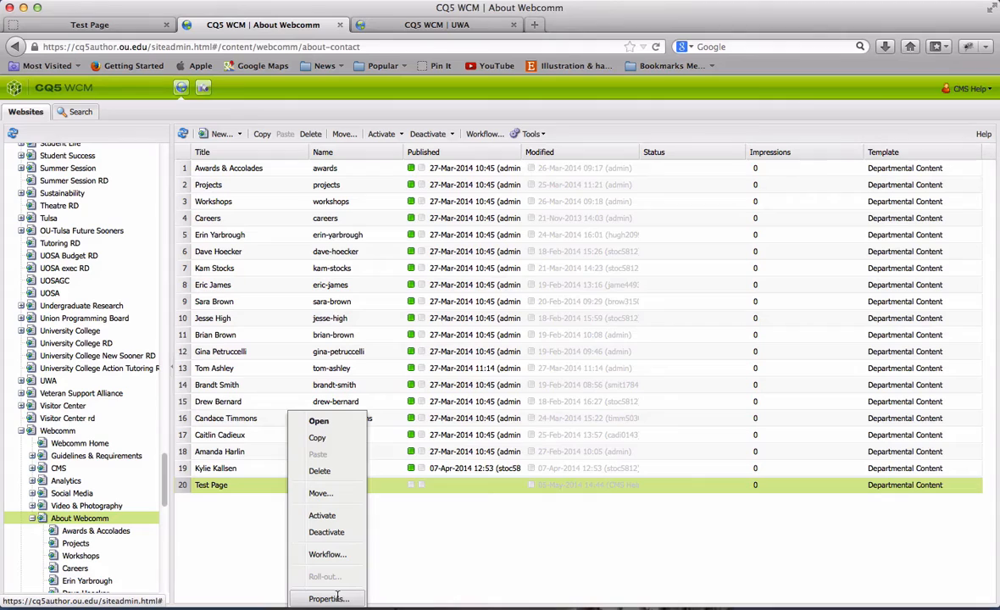
# In the test page's properties, change the title from 'Test Page' to 'Test'.
pyautogui.click(329, 600)
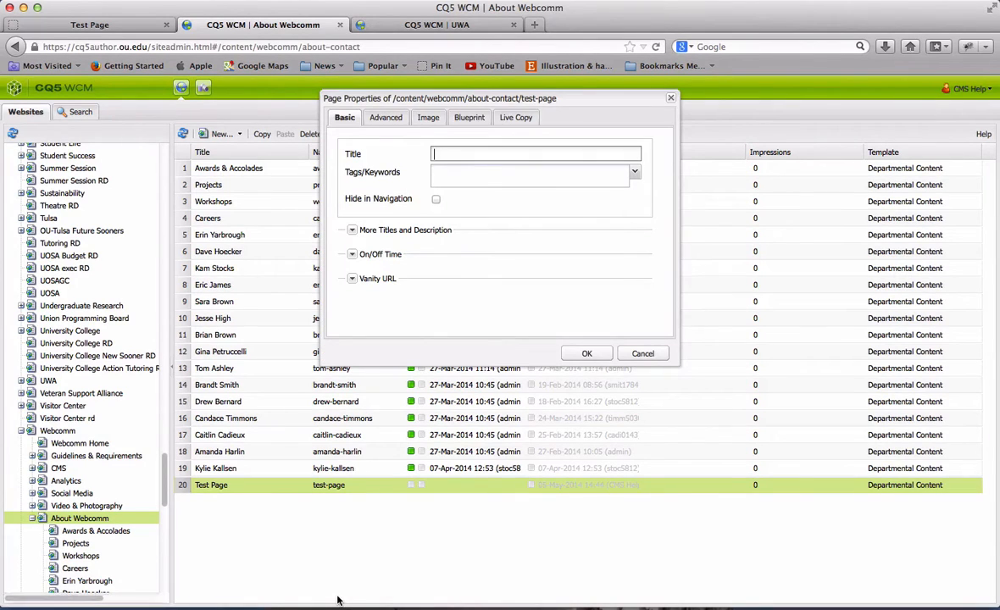
pyautogui.write('Test Page')
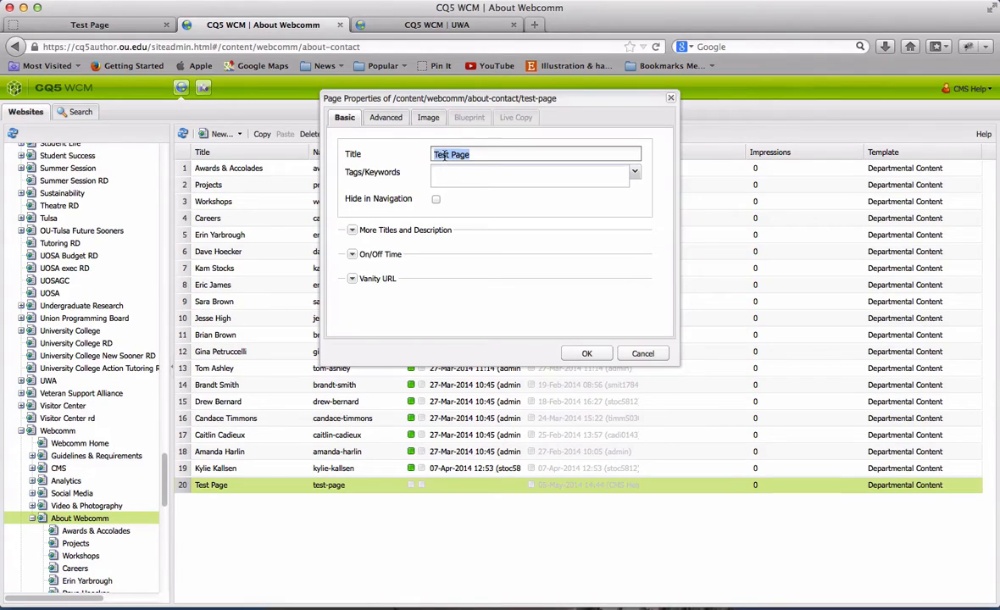
pyautogui.click(478, 154)
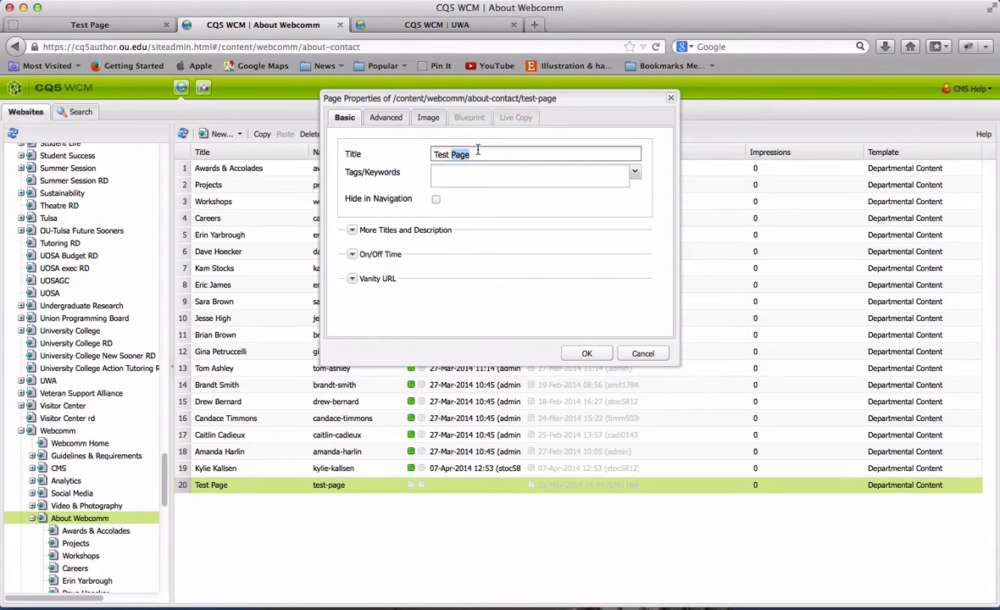
pyautogui.press('Backspace')
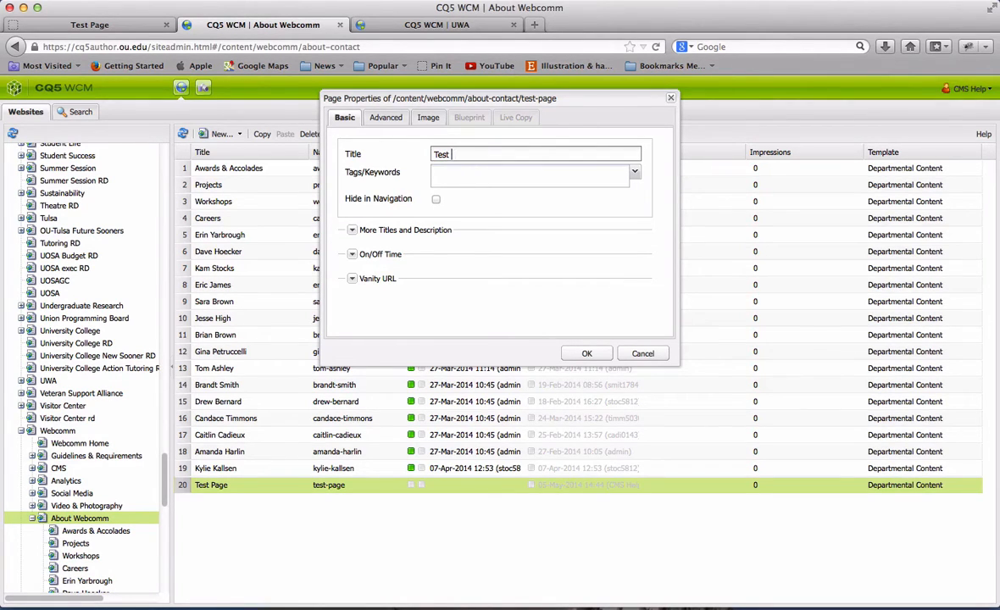
# Tick Hide in Navigation, expand More Titles and Description, and save the properties.
pyautogui.click(436, 198)
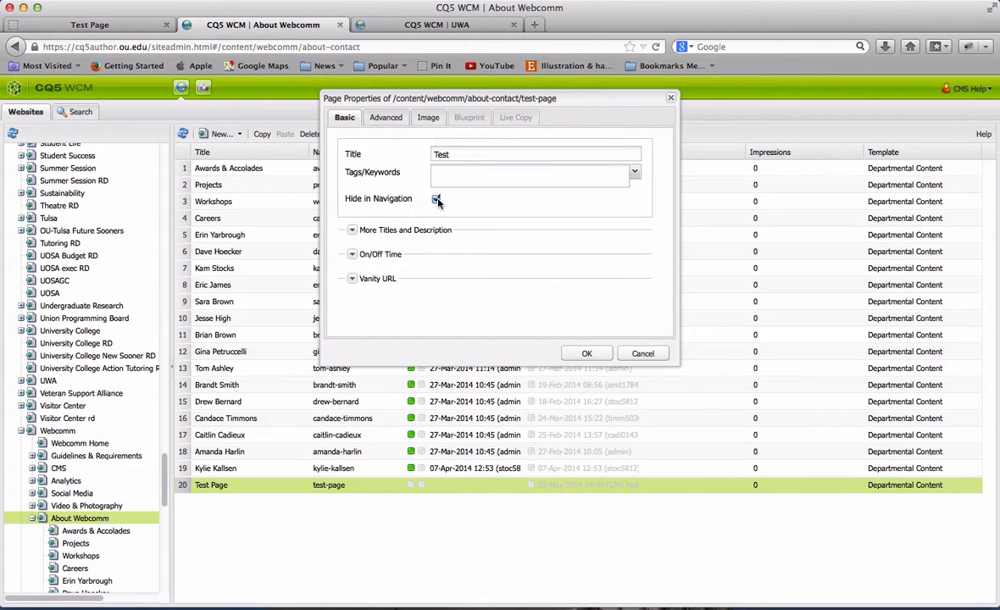
pyautogui.click(437, 198)
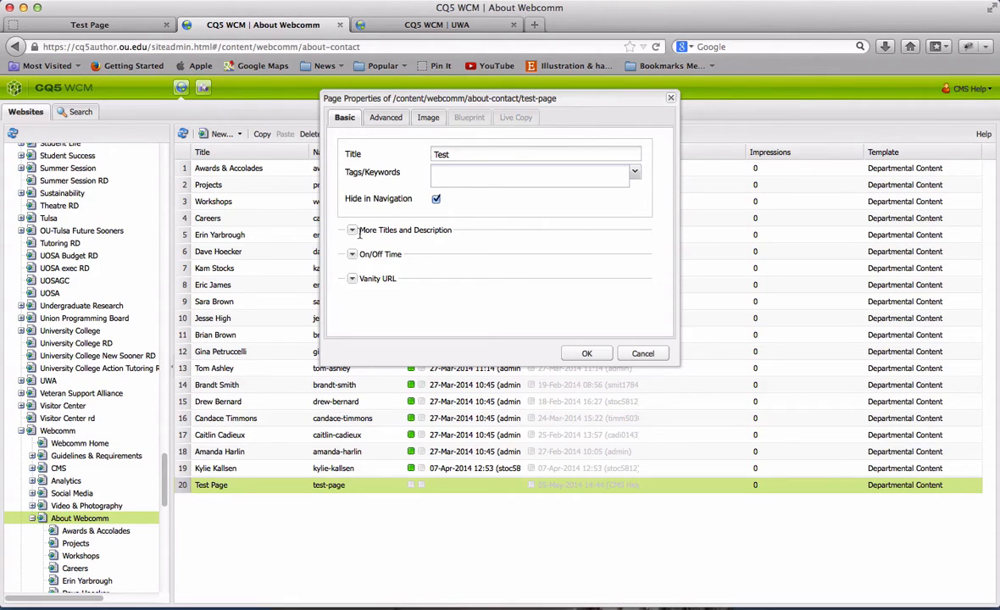
pyautogui.click(353, 230)
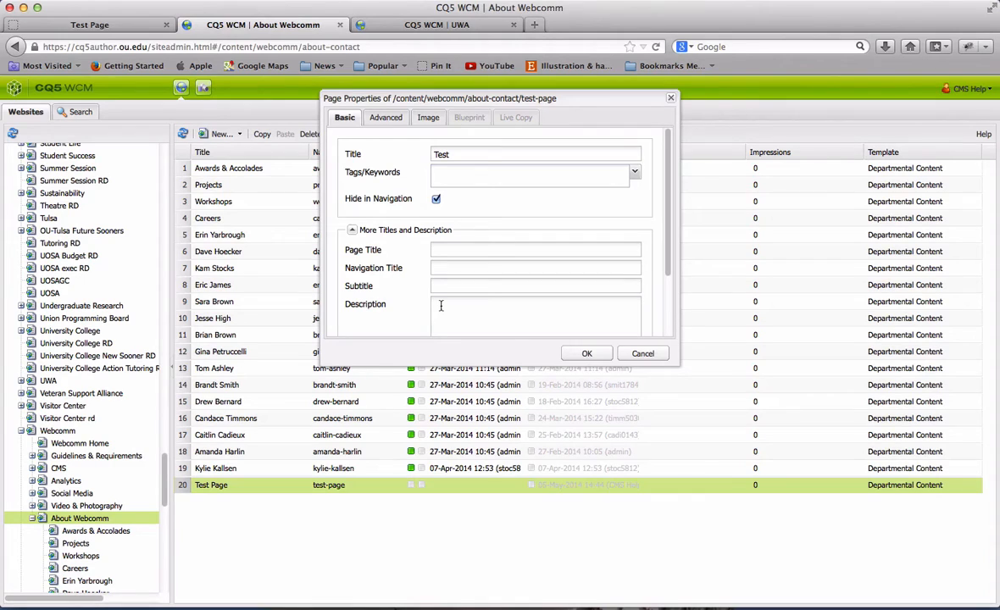
pyautogui.moveTo(465, 306)
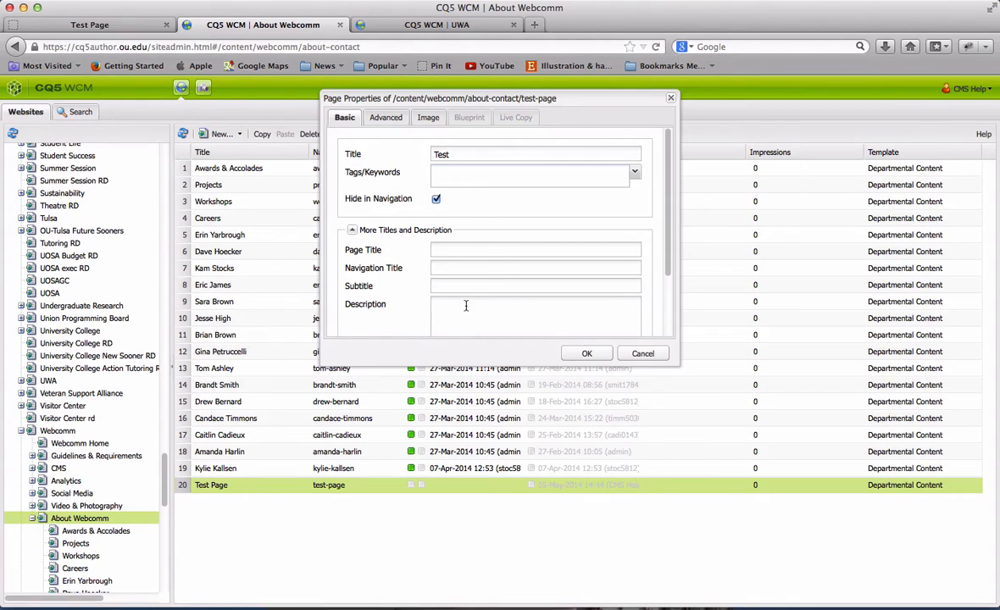
pyautogui.moveTo(474, 315)
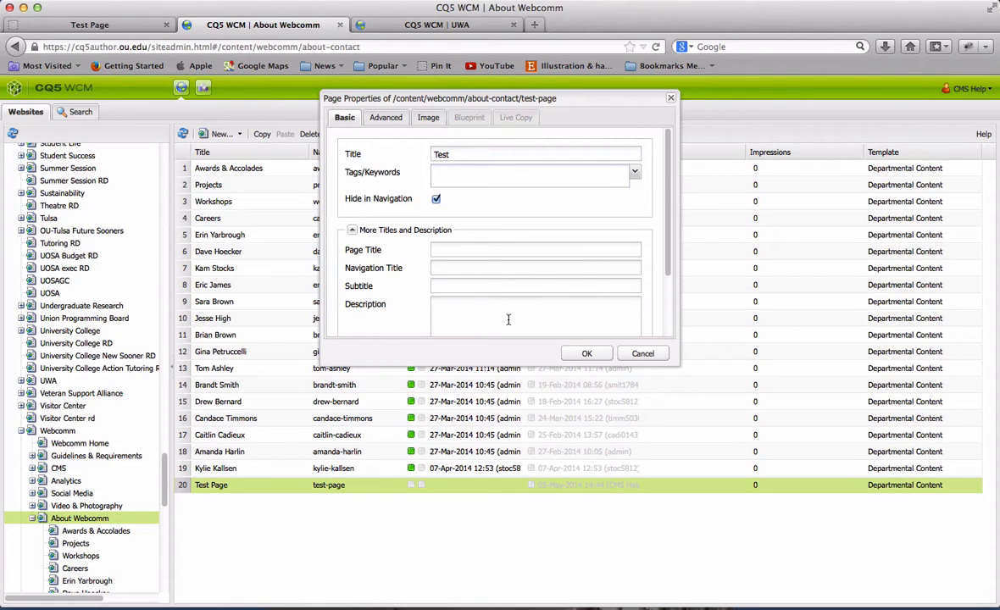
pyautogui.moveTo(301, 20)
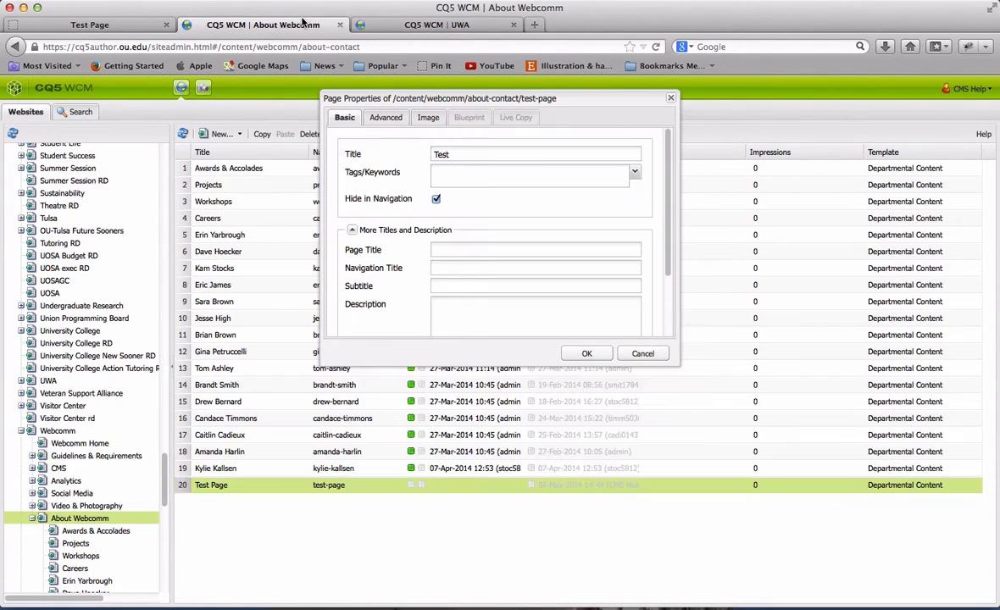
pyautogui.click(586, 354)
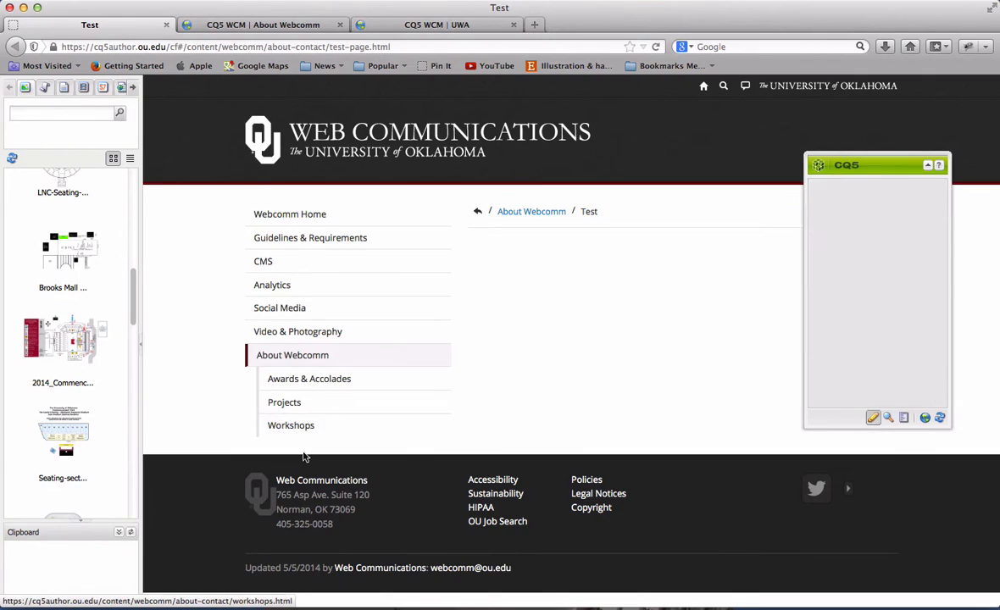
# Return to the Websites page list showing the entry now titled Test.
pyautogui.click(263, 24)
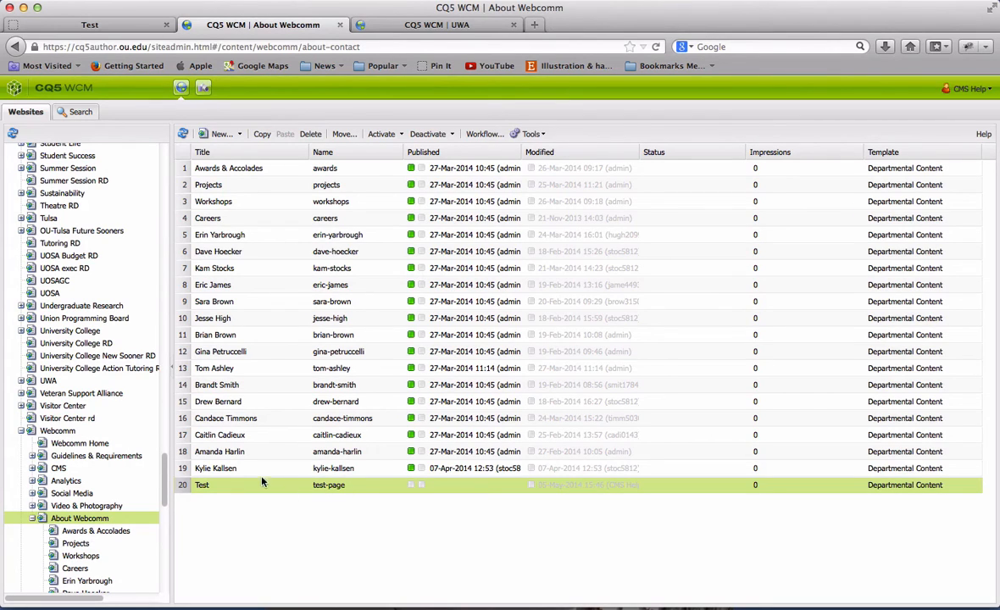
pyautogui.moveTo(222, 484)
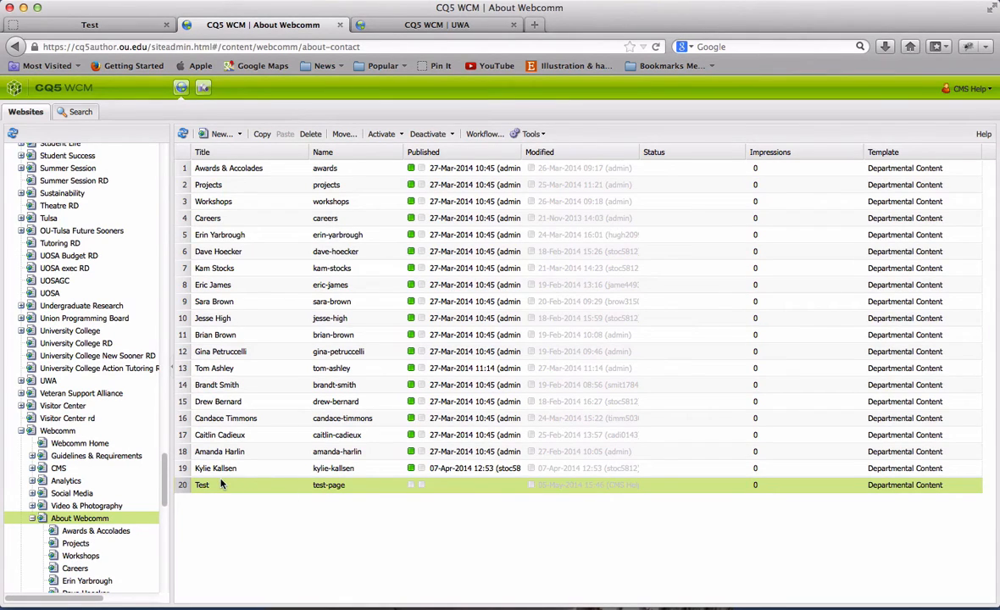
pyautogui.moveTo(344, 134)
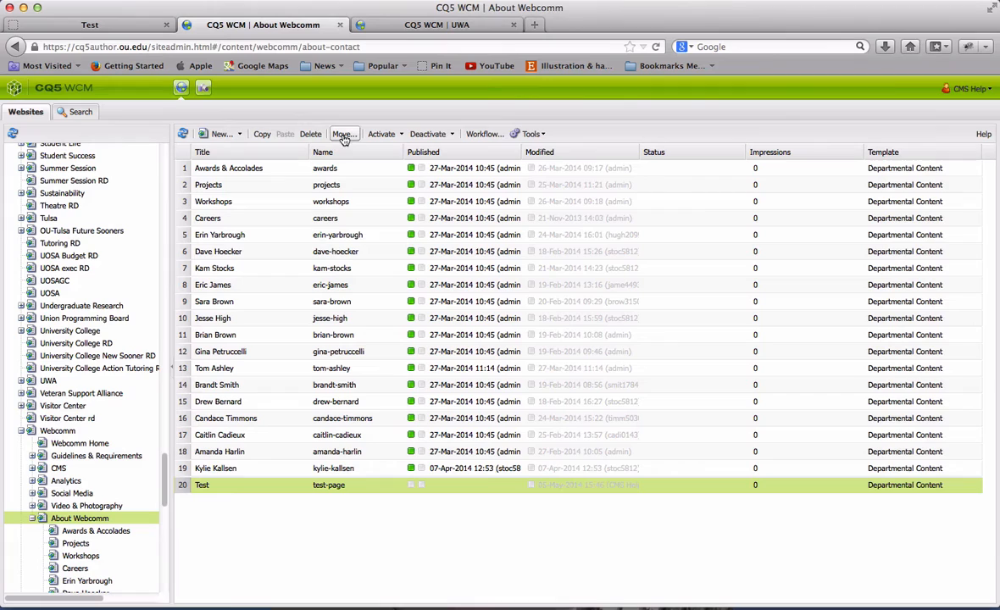
# Start a Move of the Test page and browse for its destination parent page.
pyautogui.click(342, 134)
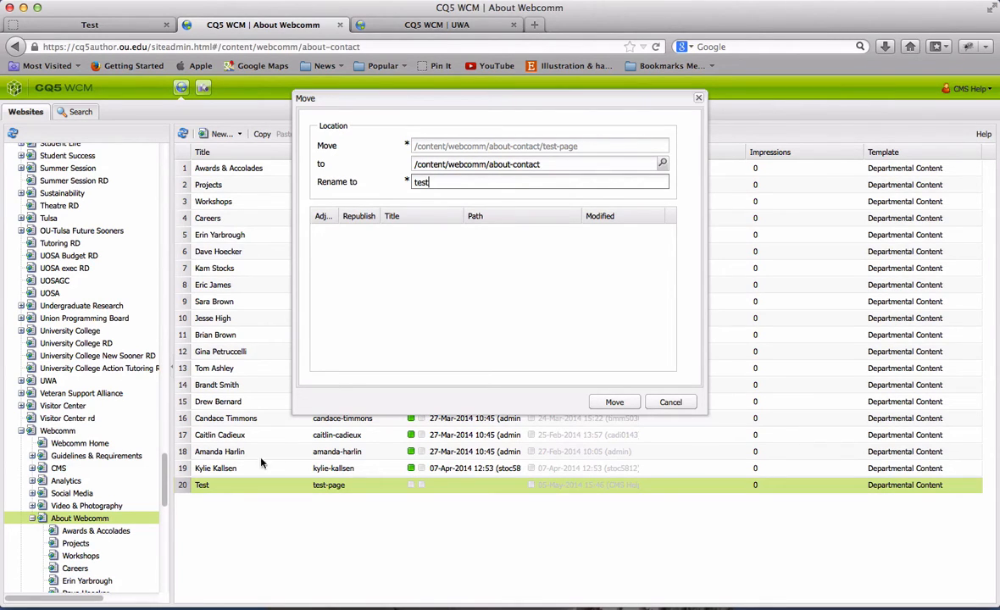
pyautogui.moveTo(264, 491)
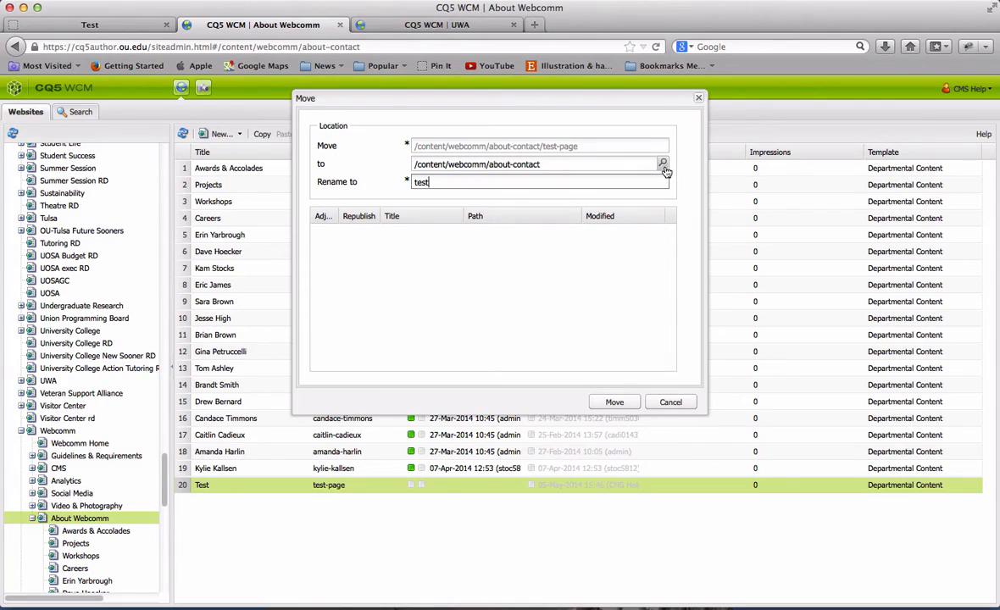
pyautogui.click(664, 163)
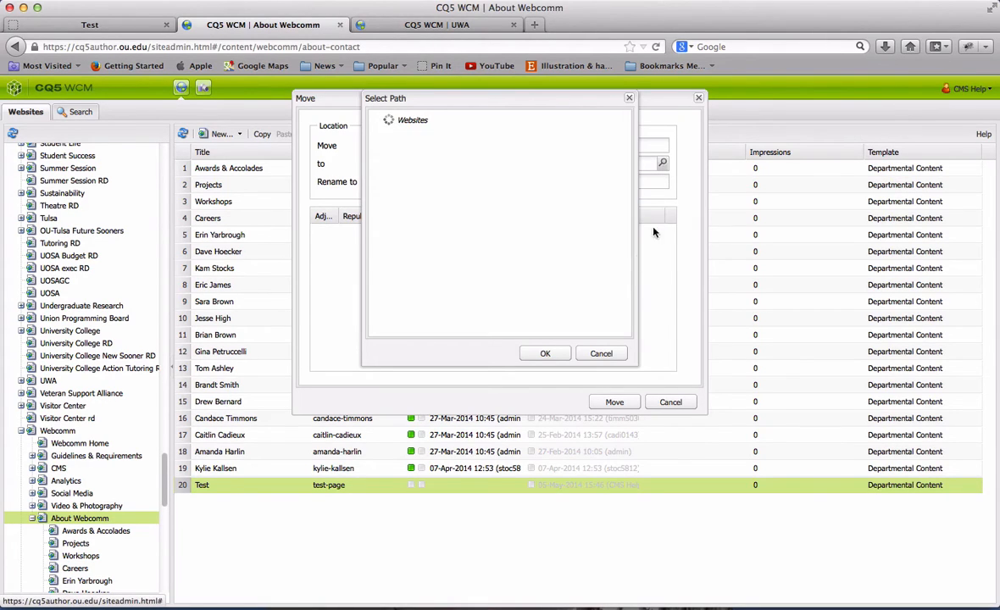
pyautogui.moveTo(512, 246)
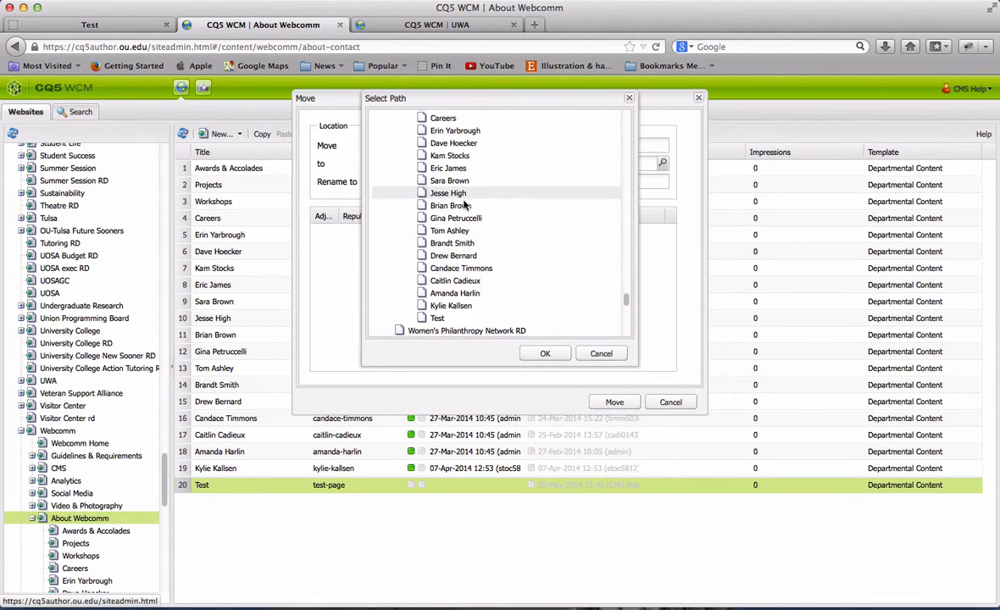
pyautogui.click(454, 217)
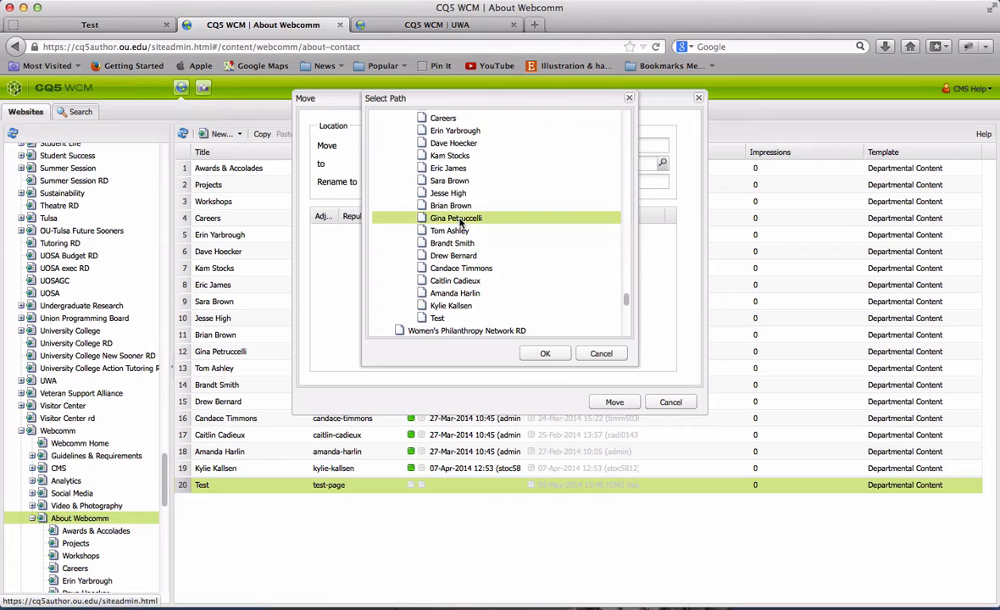
pyautogui.click(546, 354)
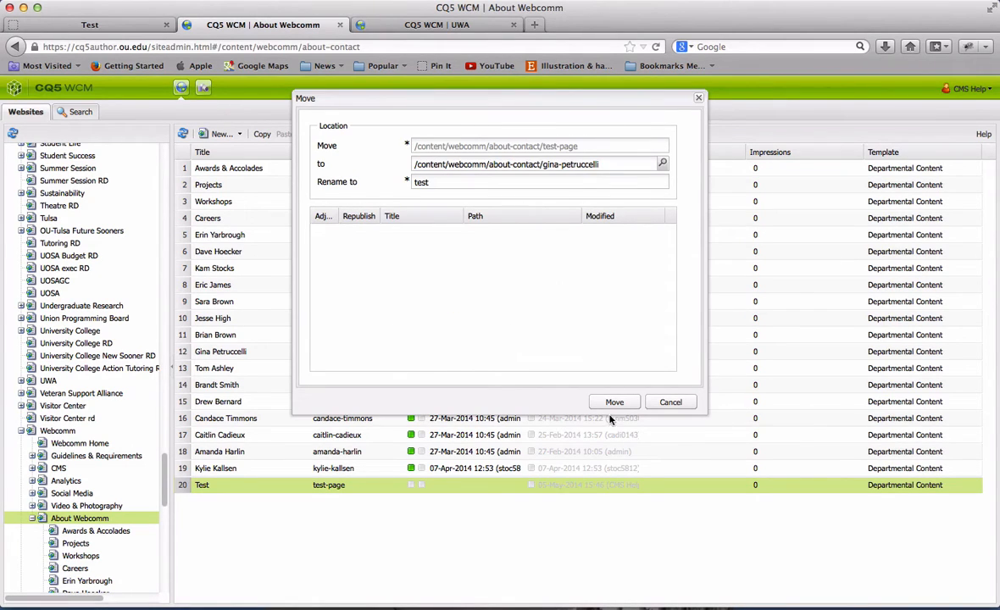
pyautogui.click(614, 401)
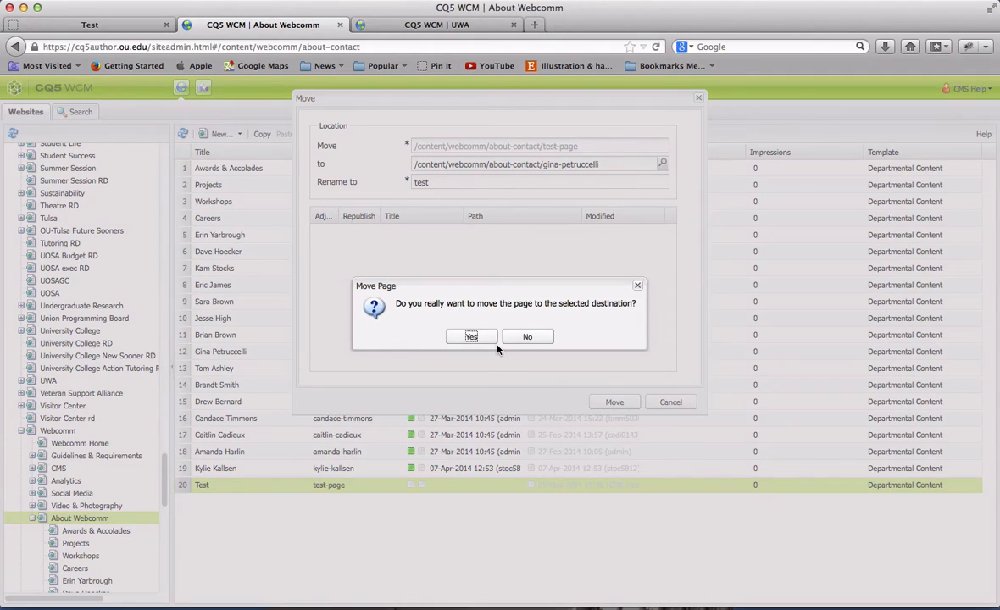
pyautogui.moveTo(472, 336)
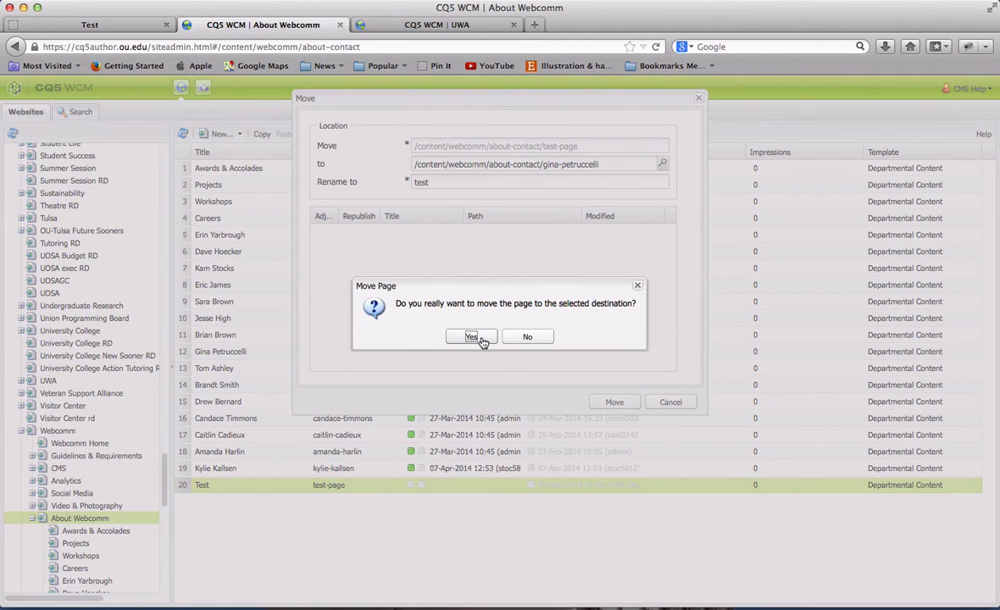
pyautogui.click(471, 335)
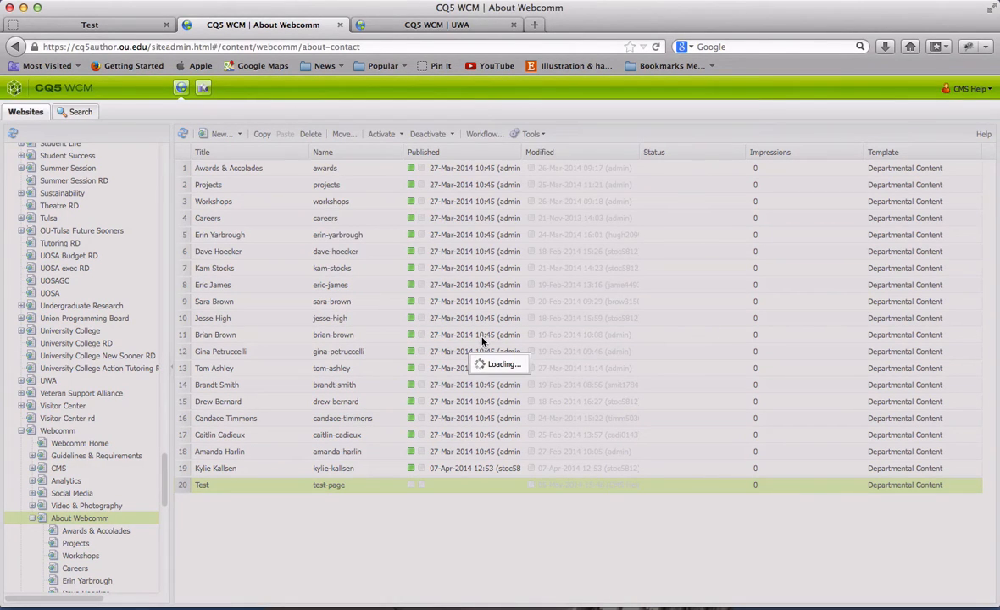
pyautogui.click(220, 351)
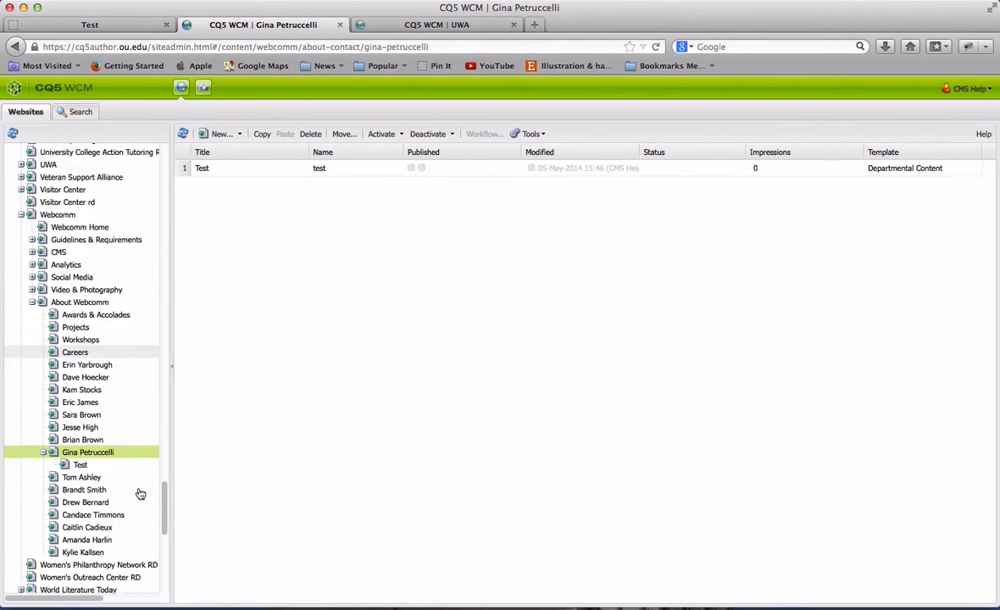
pyautogui.scroll(3)
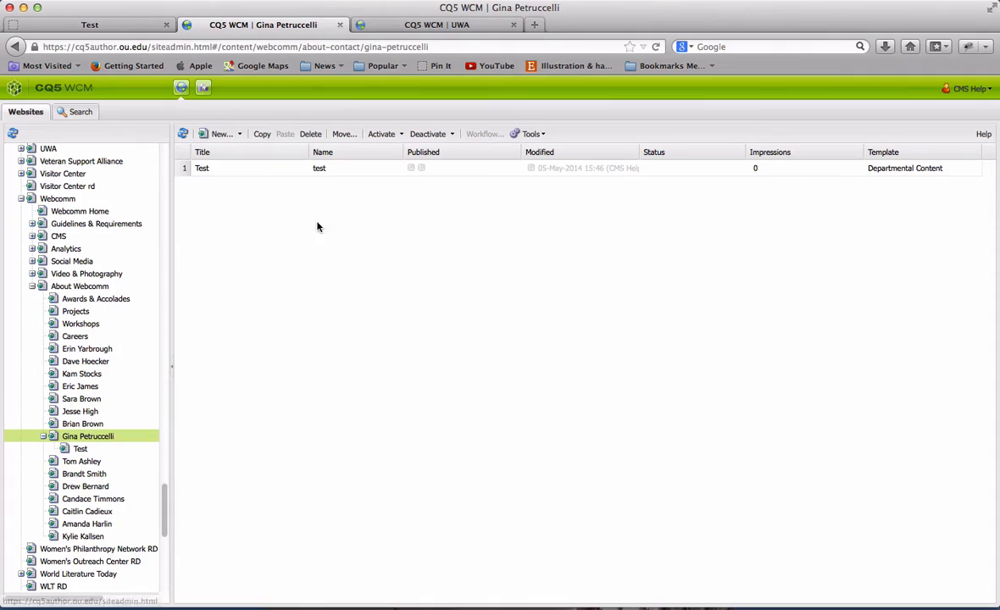
pyautogui.moveTo(179, 434)
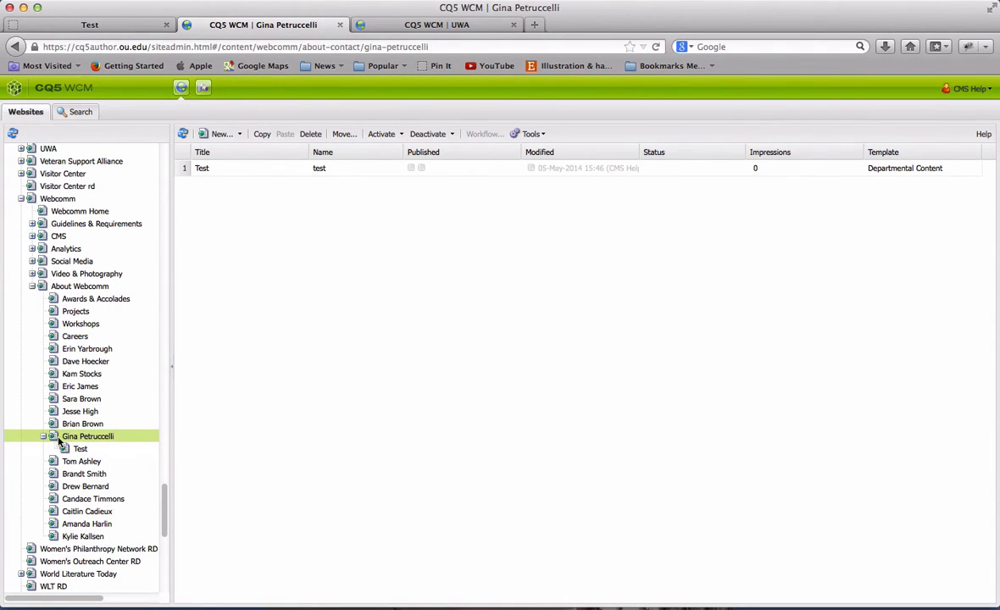
pyautogui.moveTo(80, 448)
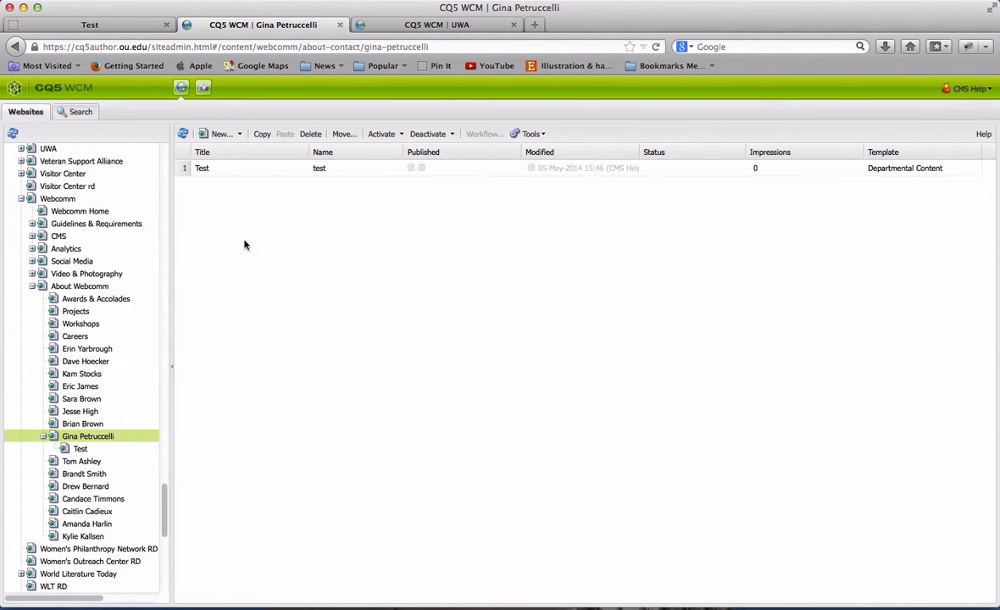
pyautogui.click(166, 24)
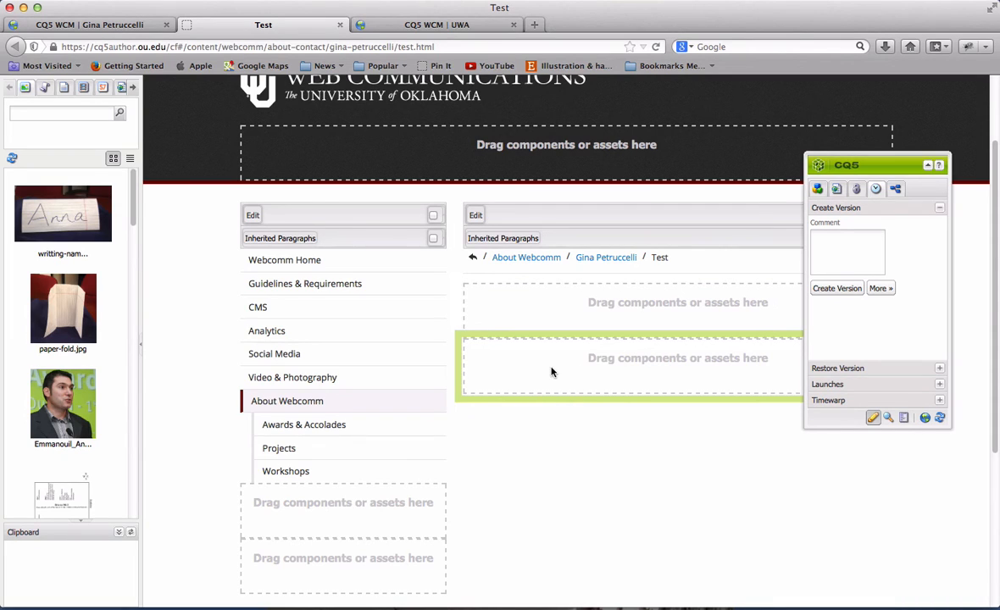
pyautogui.moveTo(559, 356)
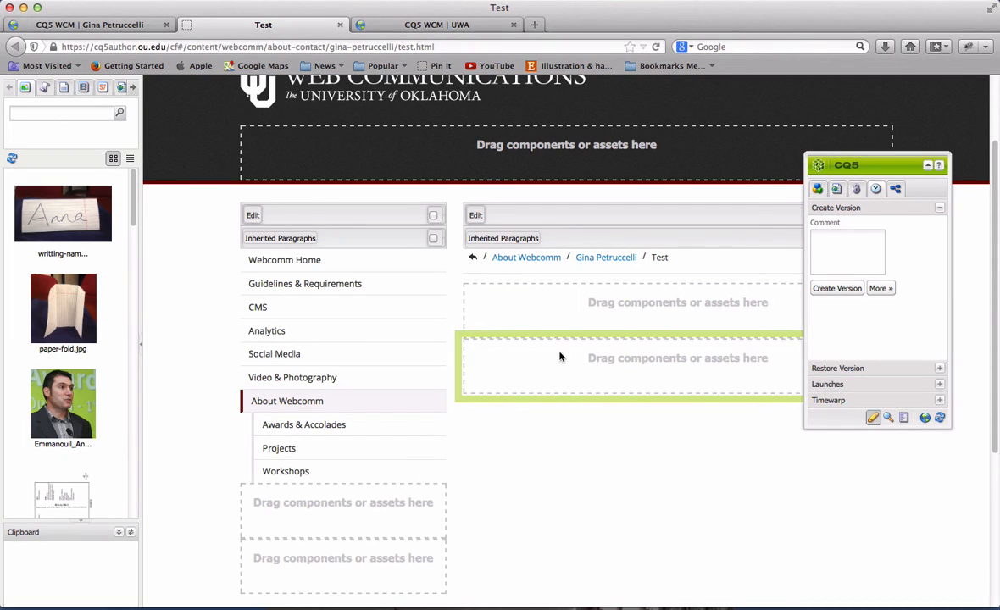
pyautogui.moveTo(593, 381)
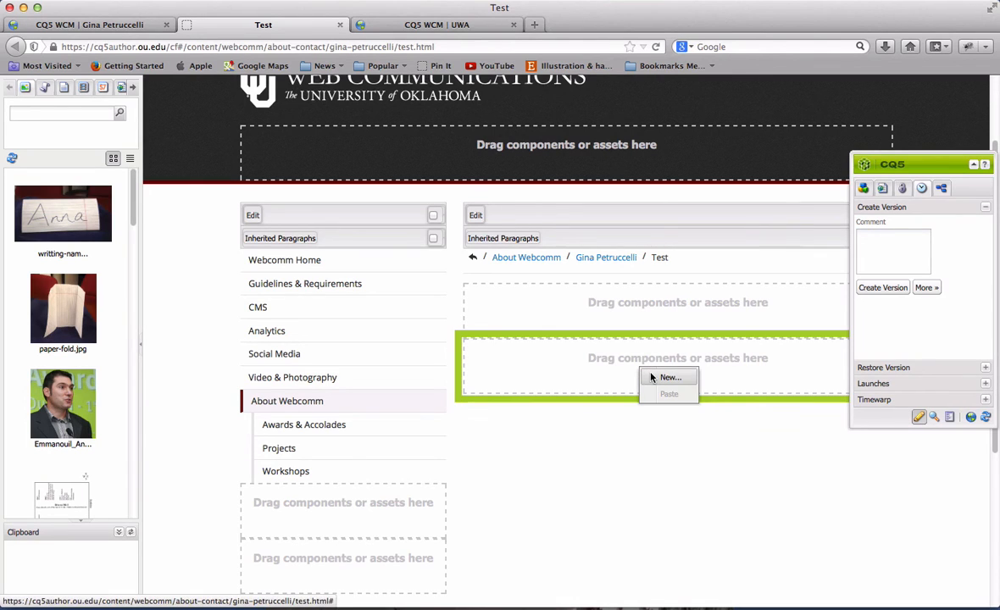
# Browse the Insert New Component dialog, cancel it, and show the Sidekick's Components list with OU Text and OU Image.
pyautogui.click(671, 376)
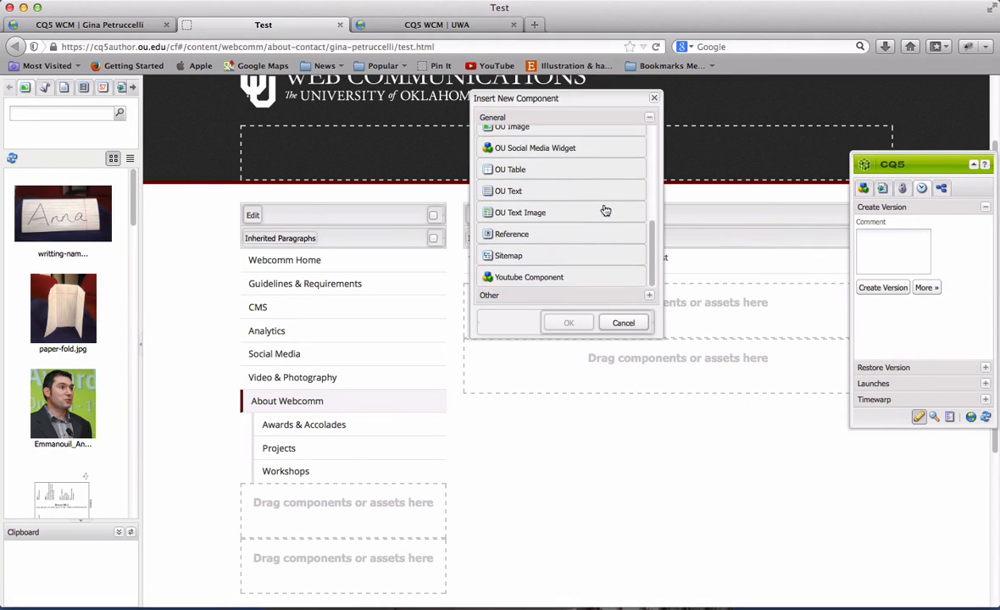
pyautogui.scroll(3)
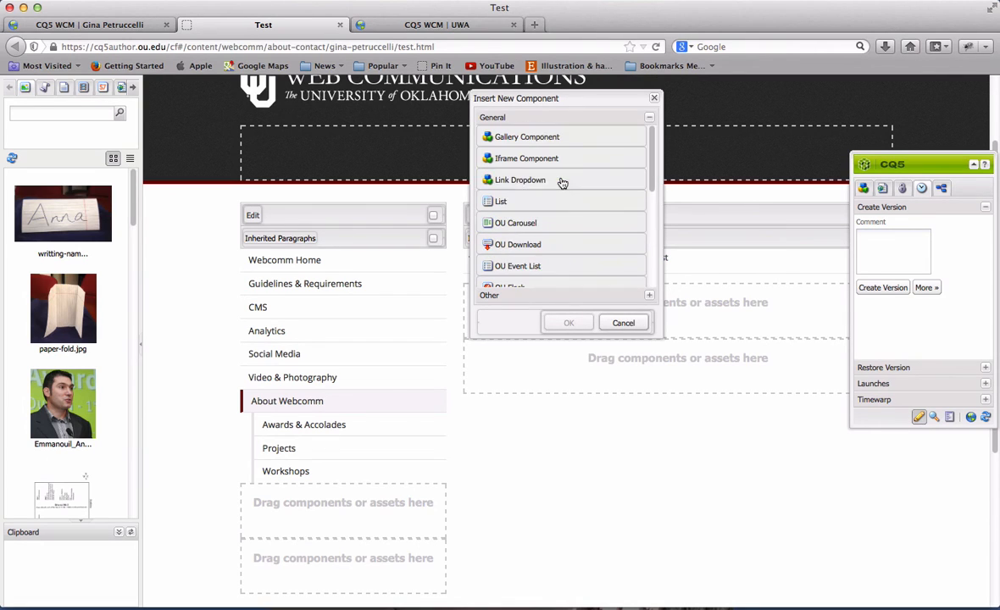
pyautogui.click(624, 322)
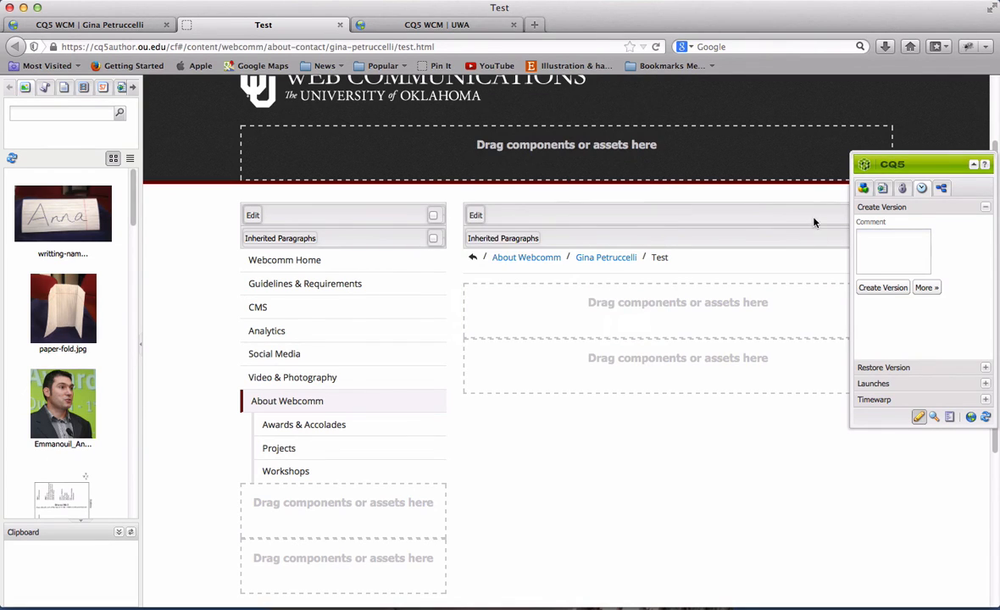
pyautogui.click(882, 188)
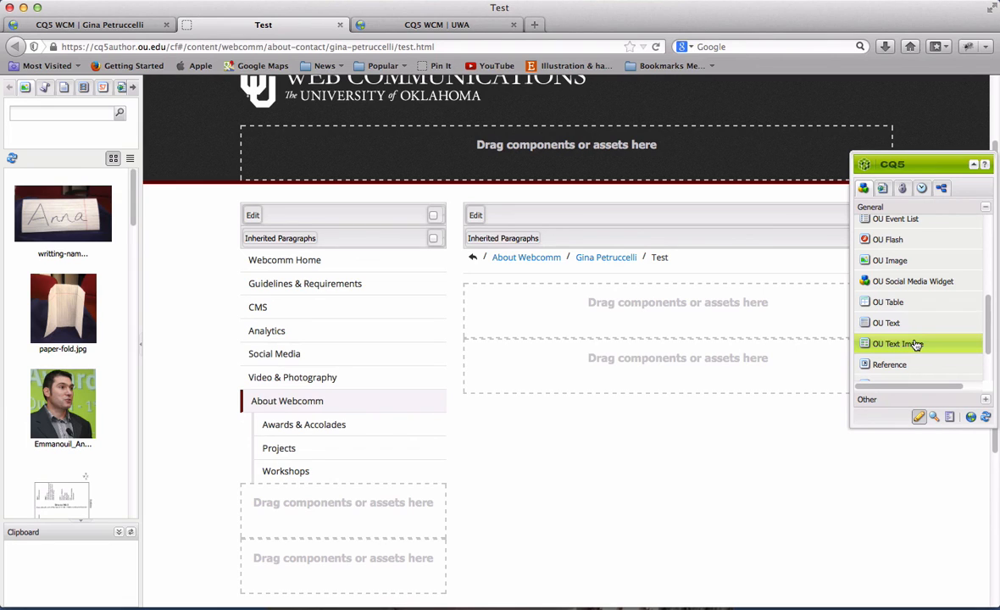
pyautogui.scroll(-3)
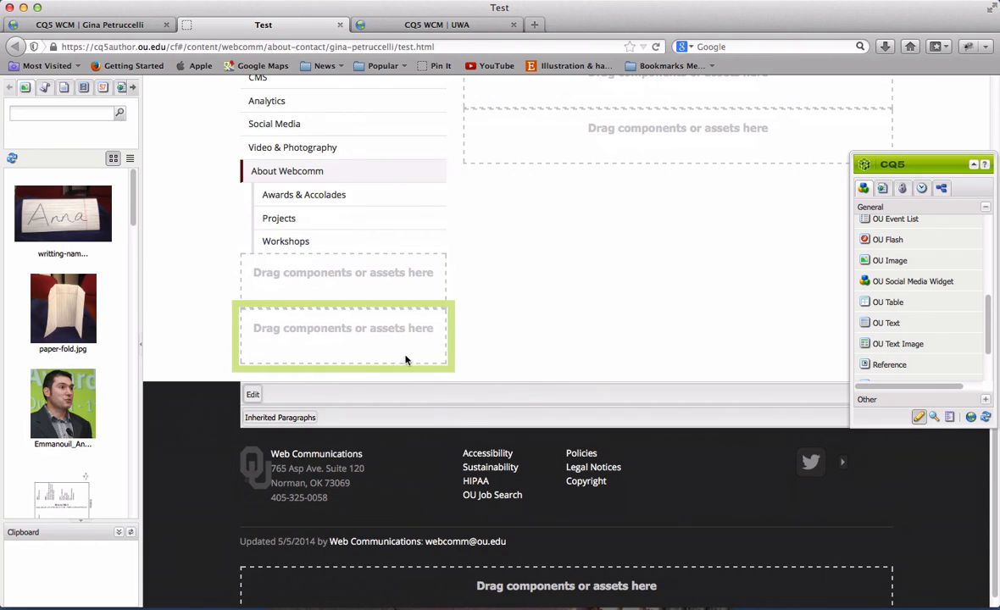
pyautogui.scroll(3)
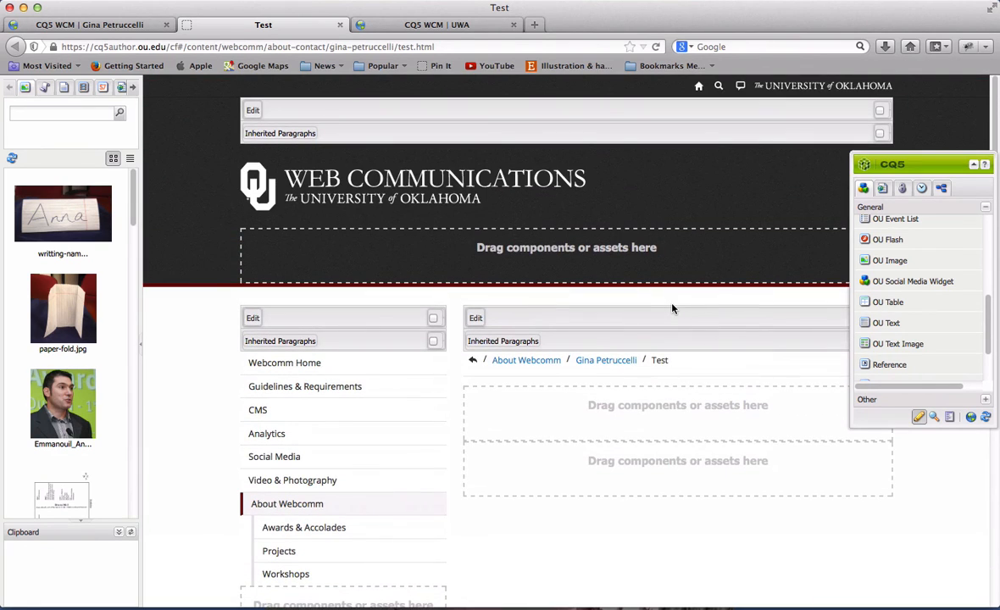
pyautogui.moveTo(532, 171)
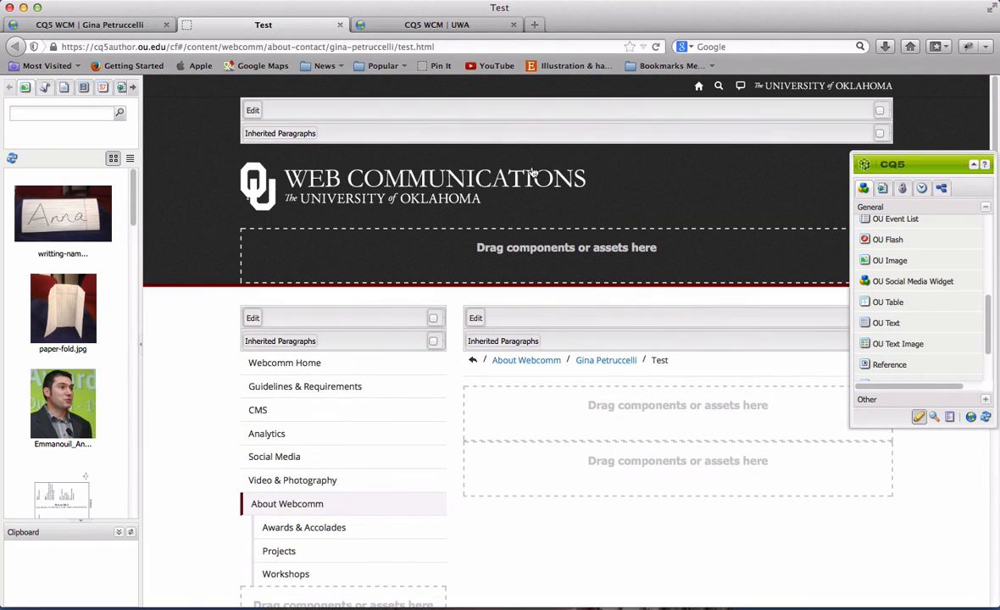
pyautogui.scroll(-3)
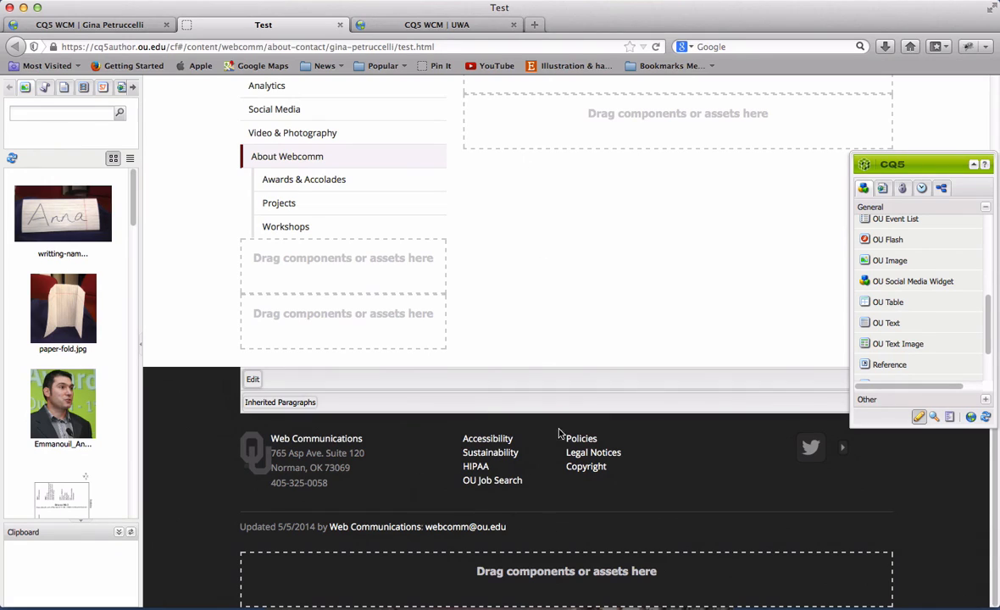
pyautogui.moveTo(641, 468)
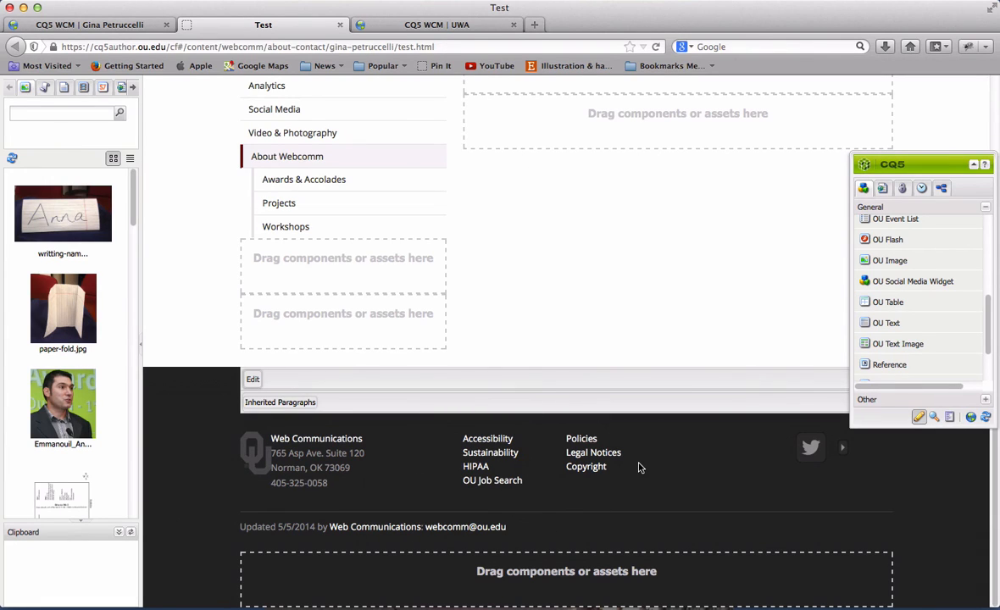